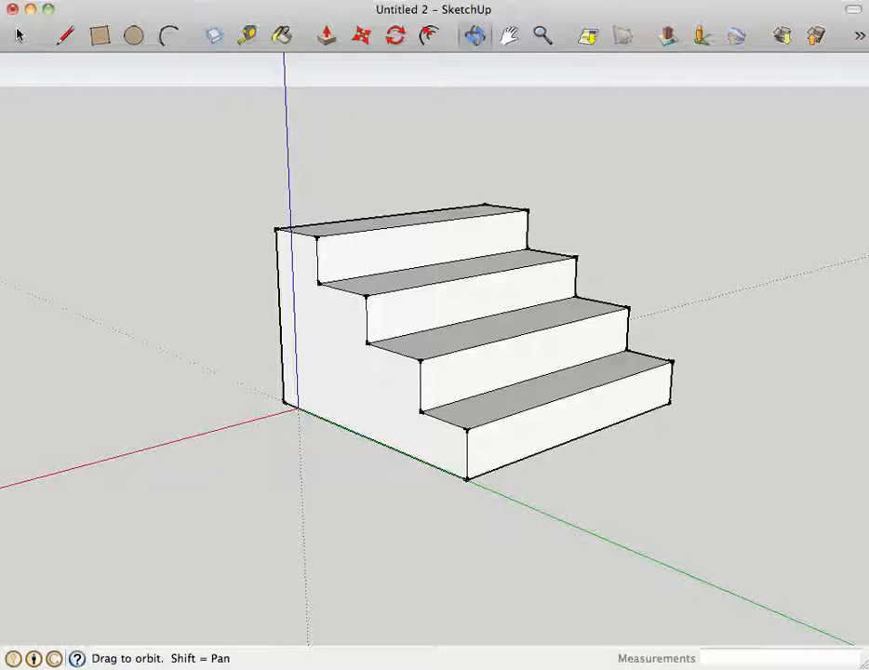
pyautogui.moveTo(264, 163)
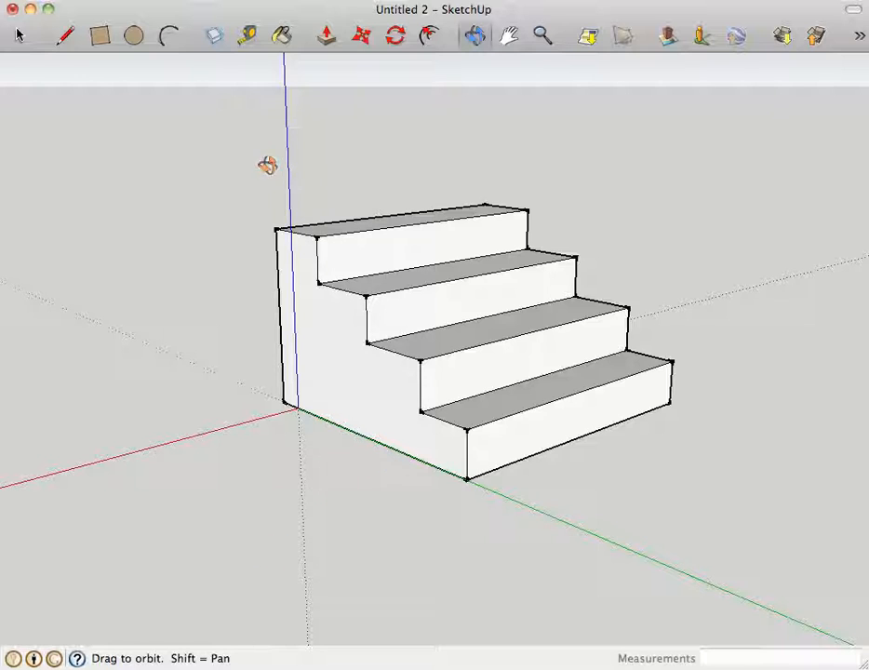
pyautogui.moveTo(23, 39)
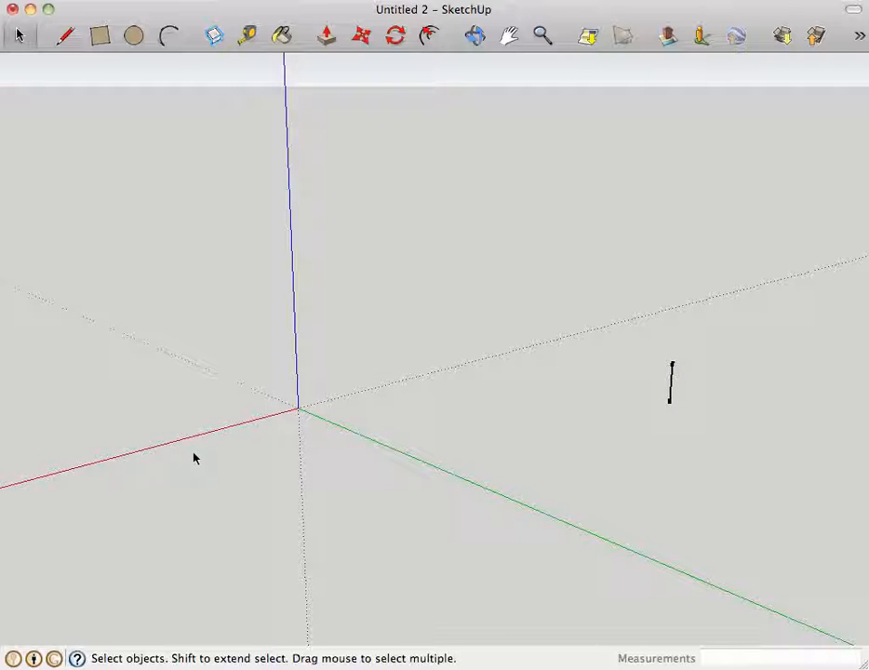
# Step: Select the Rectangle tool to begin drawing in the empty scene
pyautogui.click(670, 381)
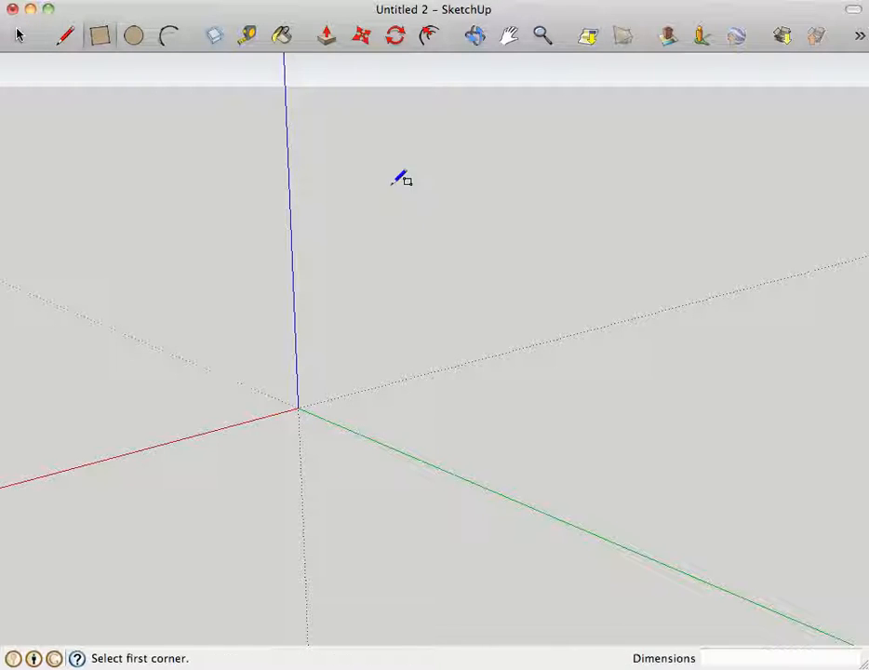
pyautogui.moveTo(458, 212)
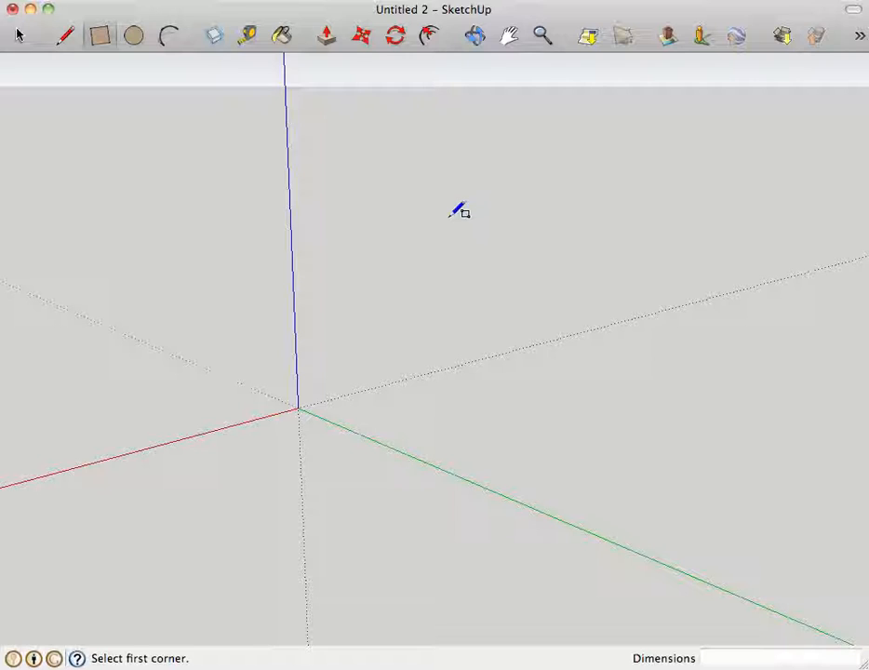
pyautogui.moveTo(331, 394)
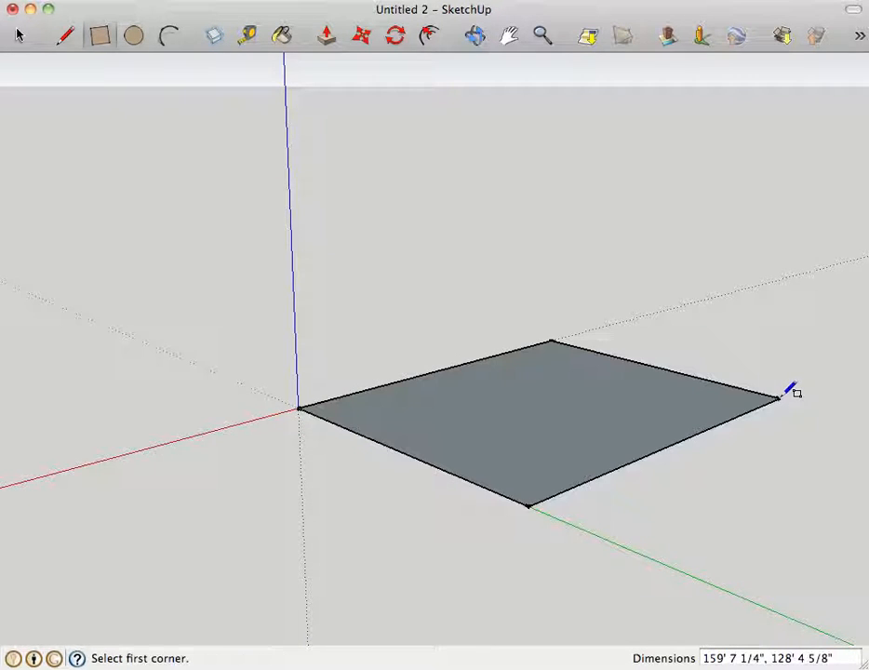
pyautogui.moveTo(175, 91)
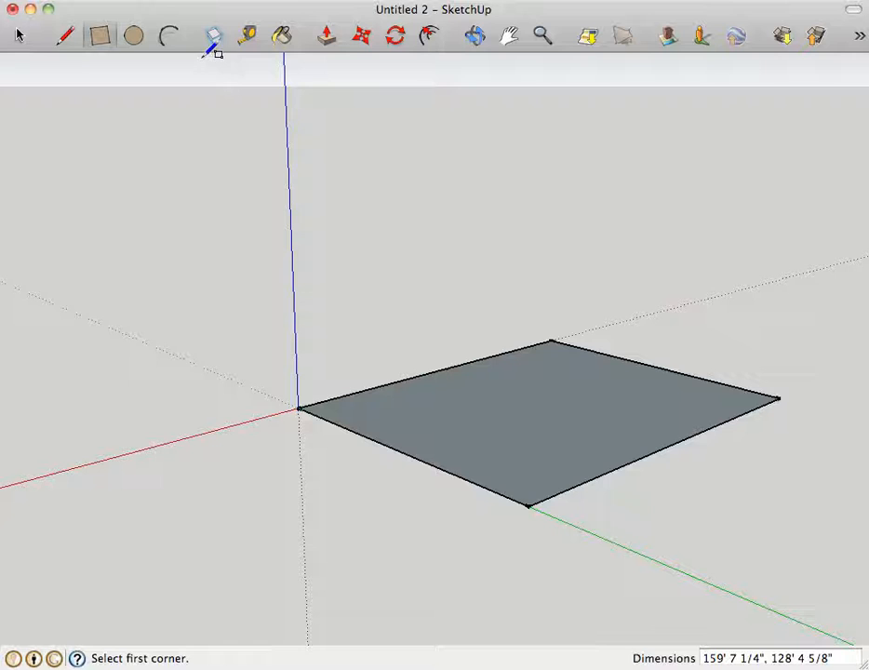
# Step: Draw a large flat rectangle on the ground plane starting at the origin
pyautogui.click(327, 36)
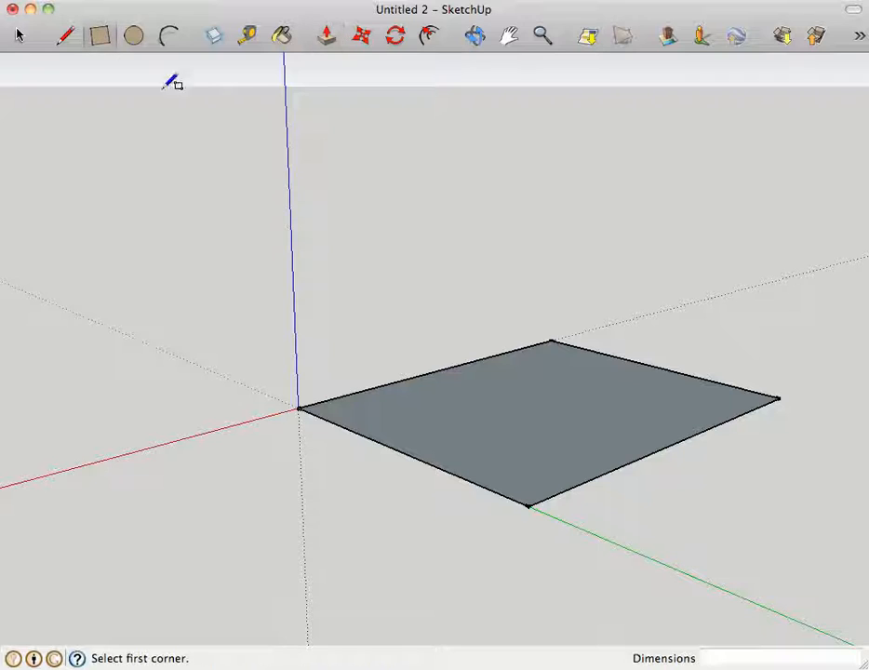
pyautogui.moveTo(559, 335)
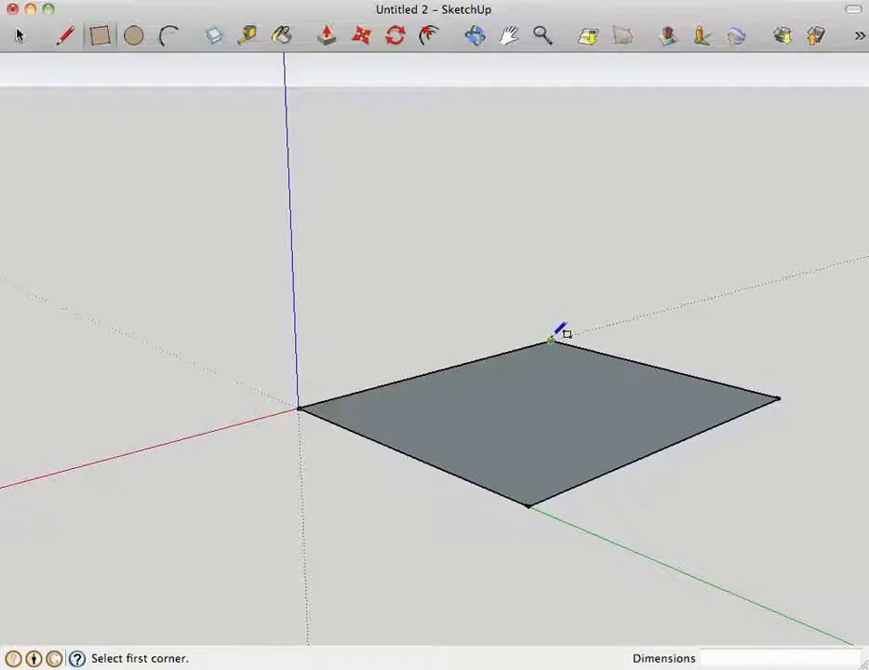
pyautogui.moveTo(368, 319)
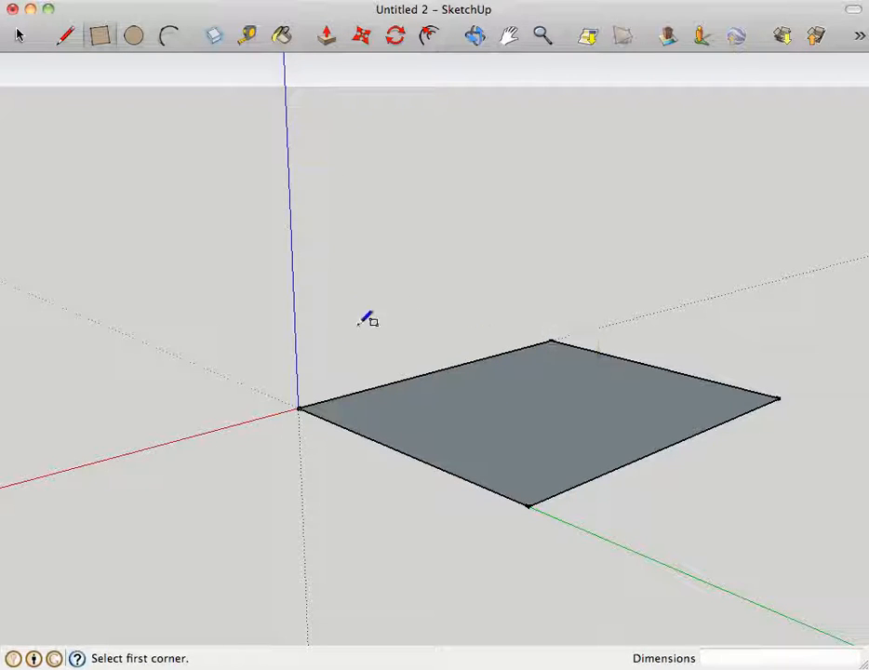
pyautogui.moveTo(554, 385)
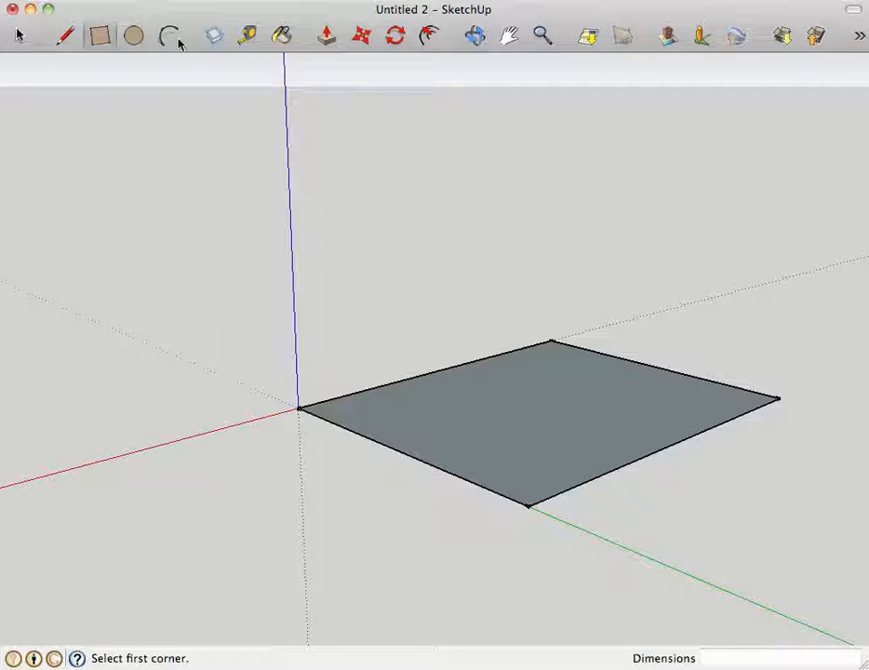
# Step: Push/Pull the rectangle into a two-step block and split the lower step's front face
pyautogui.click(325, 35)
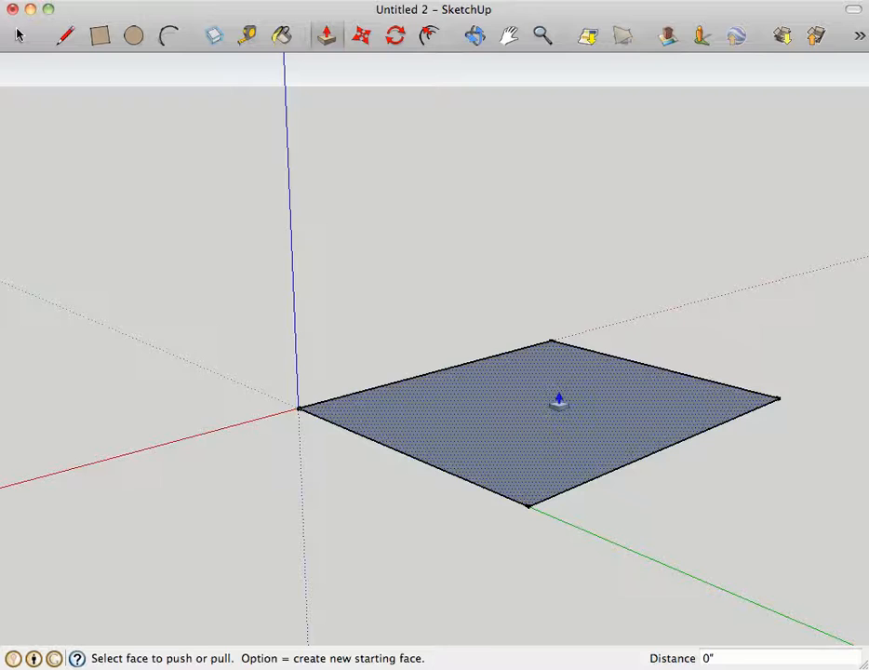
pyautogui.moveTo(558, 400); pyautogui.dragTo(611, 326)
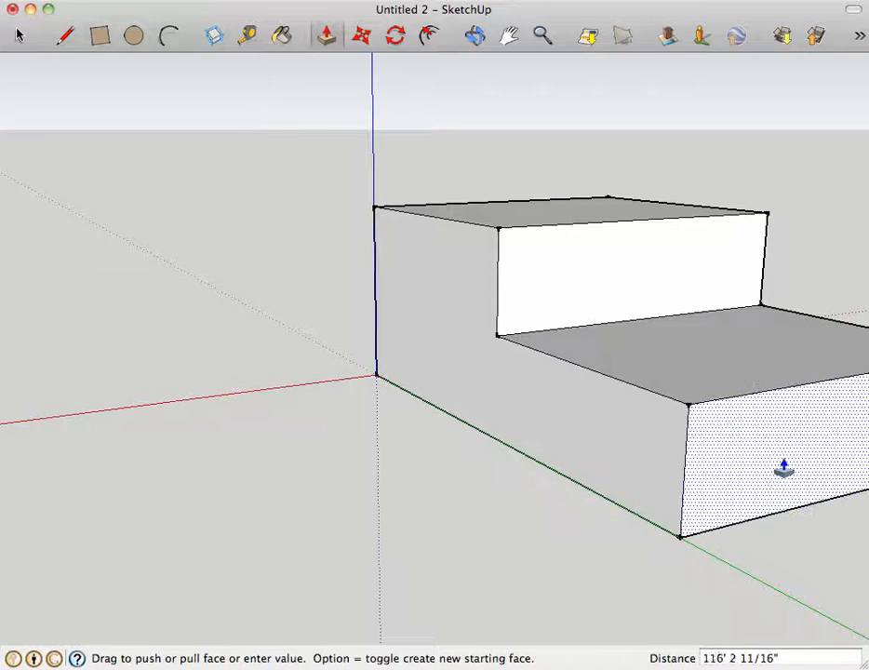
pyautogui.moveTo(786, 469); pyautogui.dragTo(703, 443)
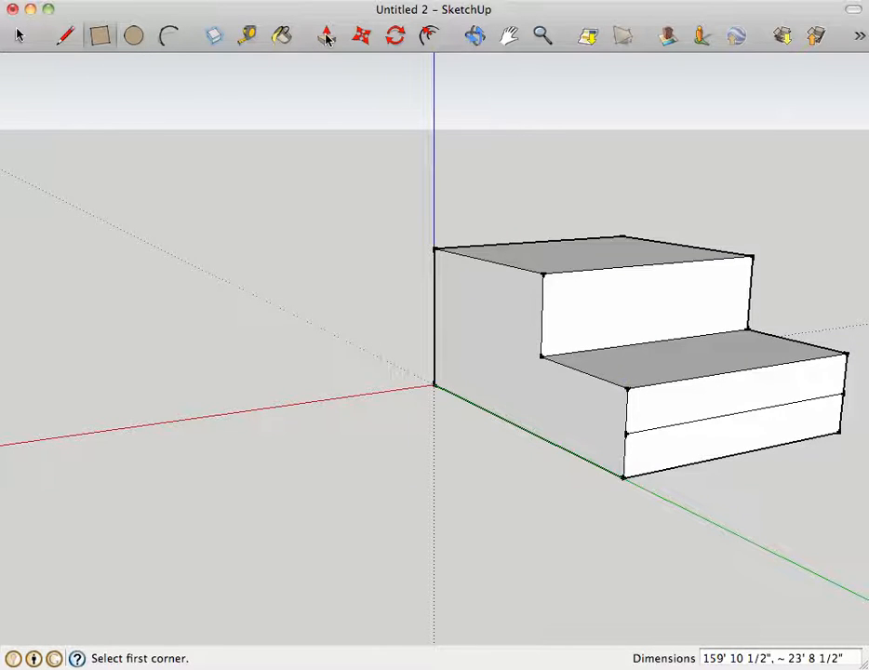
# Step: Extrude and split the step faces to form a solid four-step staircase
pyautogui.click(326, 35)
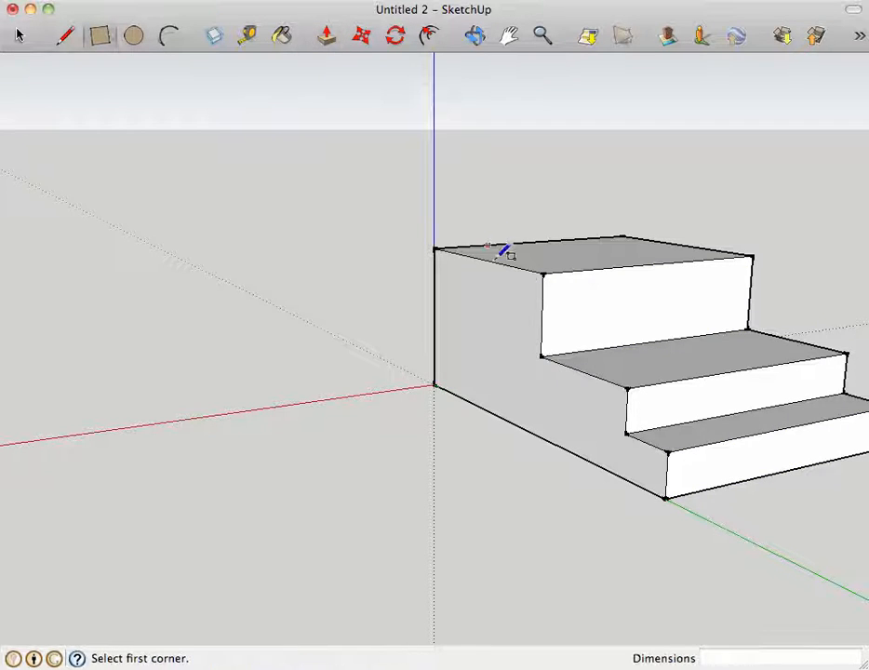
pyautogui.click(541, 274)
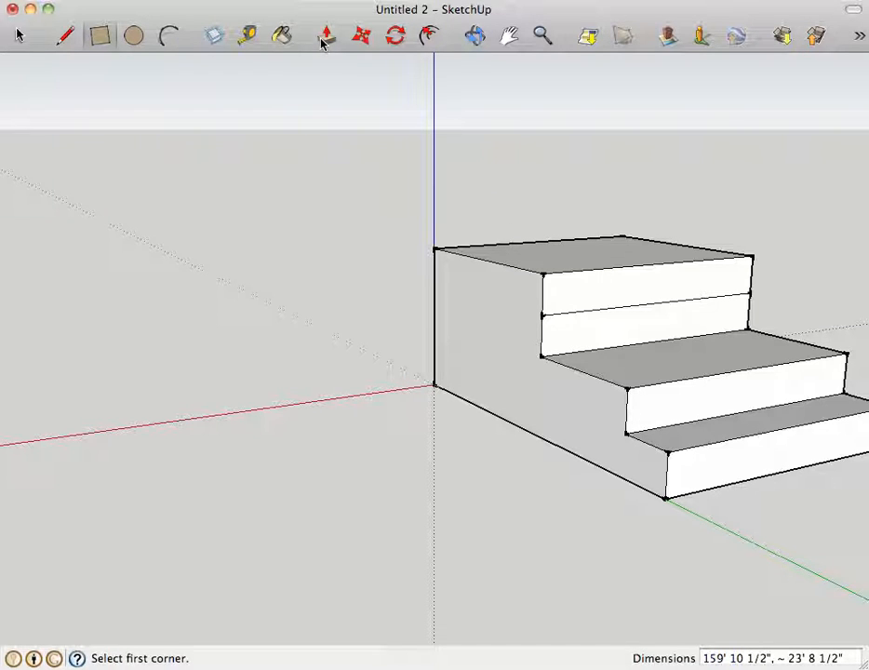
pyautogui.click(326, 35)
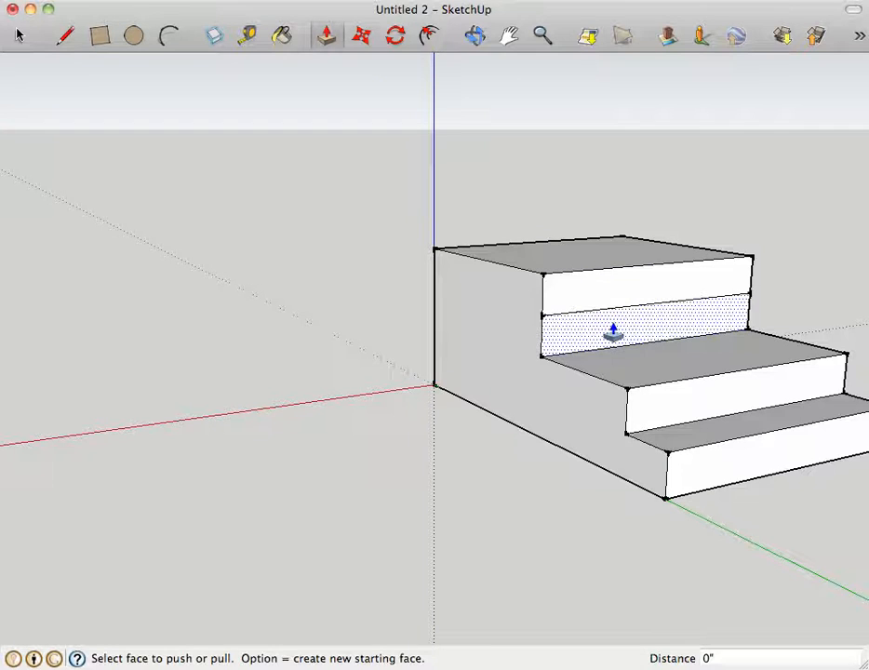
pyautogui.moveTo(612, 332); pyautogui.dragTo(655, 359)
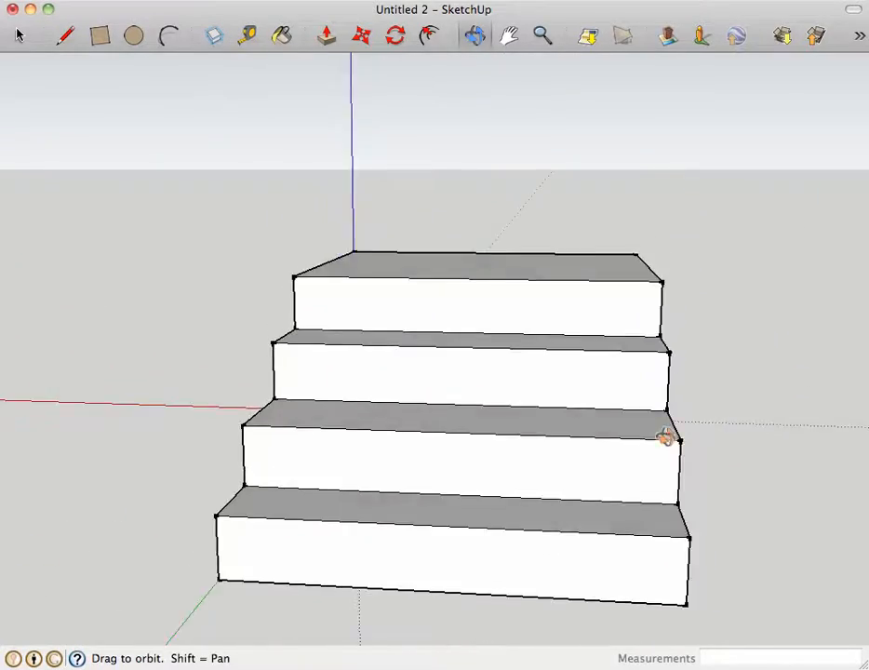
pyautogui.moveTo(666, 438); pyautogui.dragTo(566, 278)
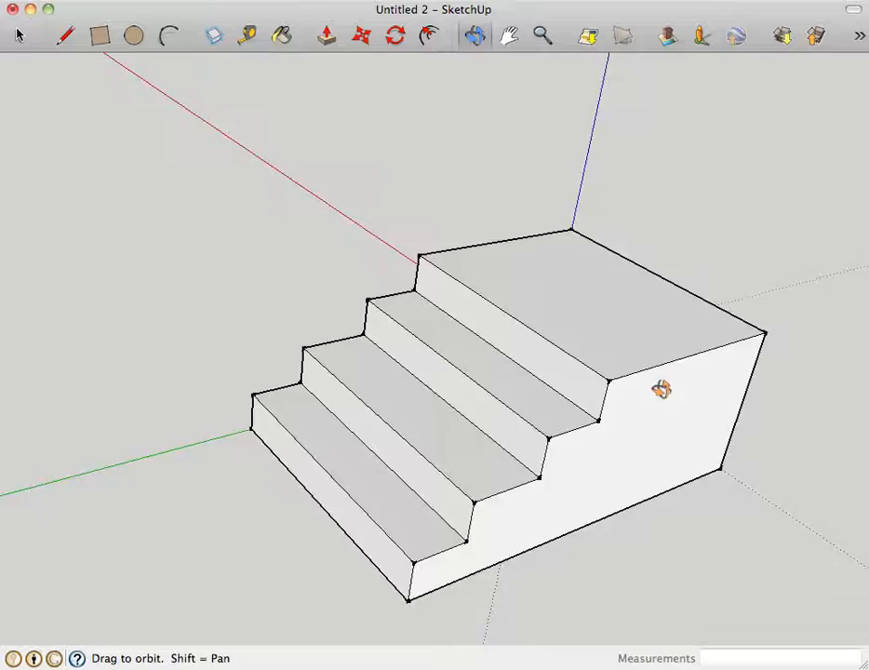
pyautogui.moveTo(661, 389); pyautogui.dragTo(755, 451)
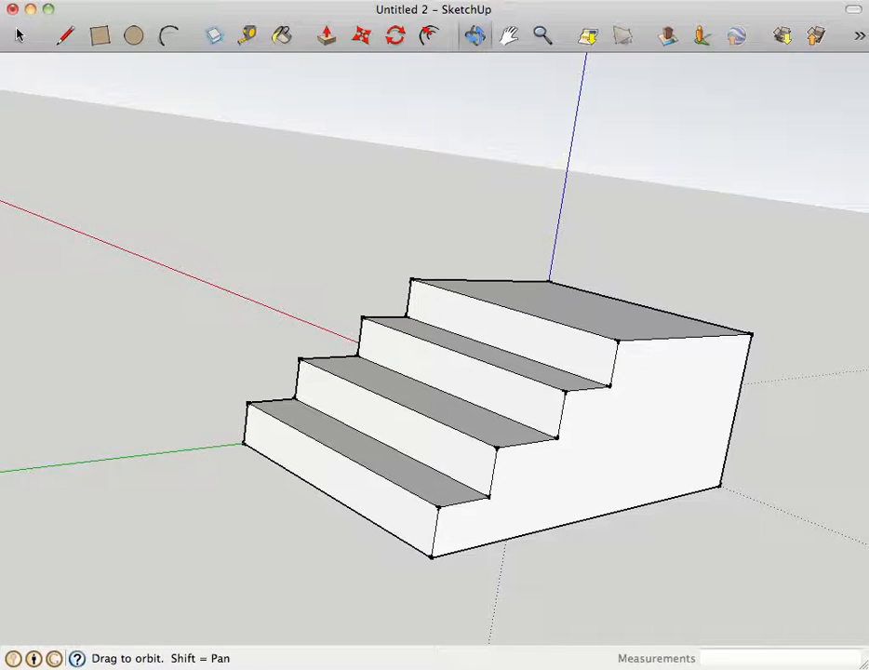
# Step: Export the staircase from SketchUp as a 3D Model (Collada) file
pyautogui.click(28, 7)
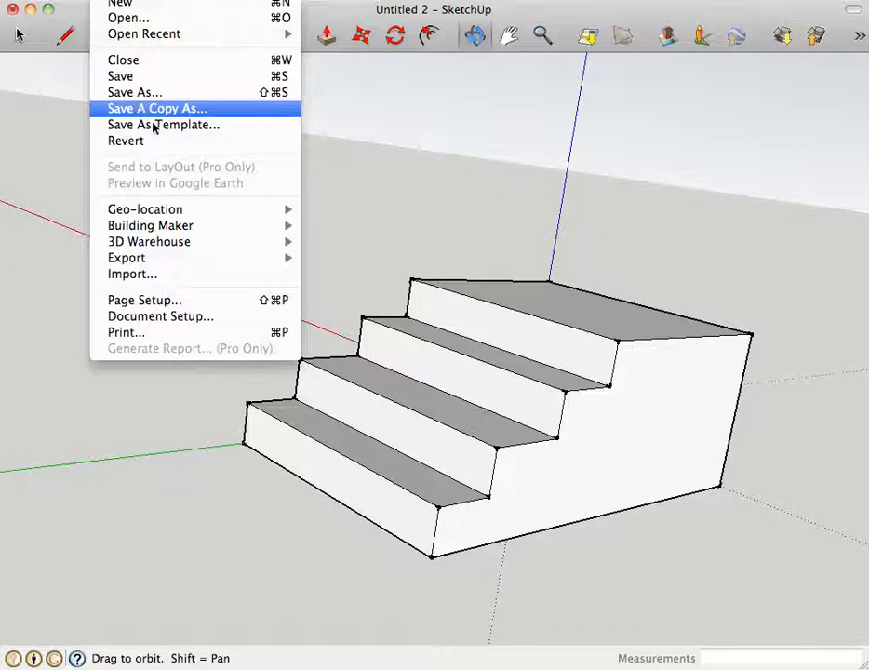
pyautogui.moveTo(127, 257)
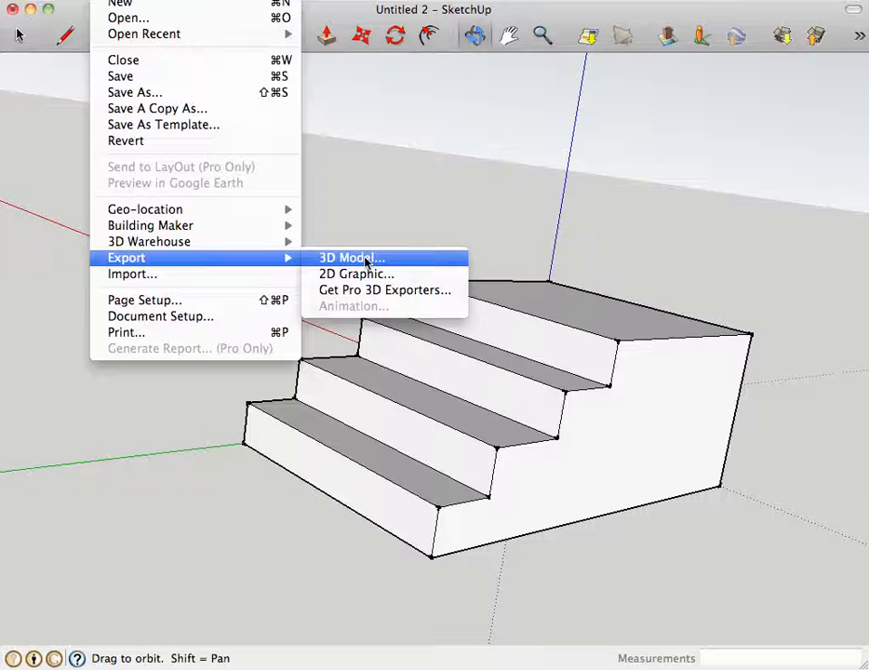
pyautogui.click(350, 257)
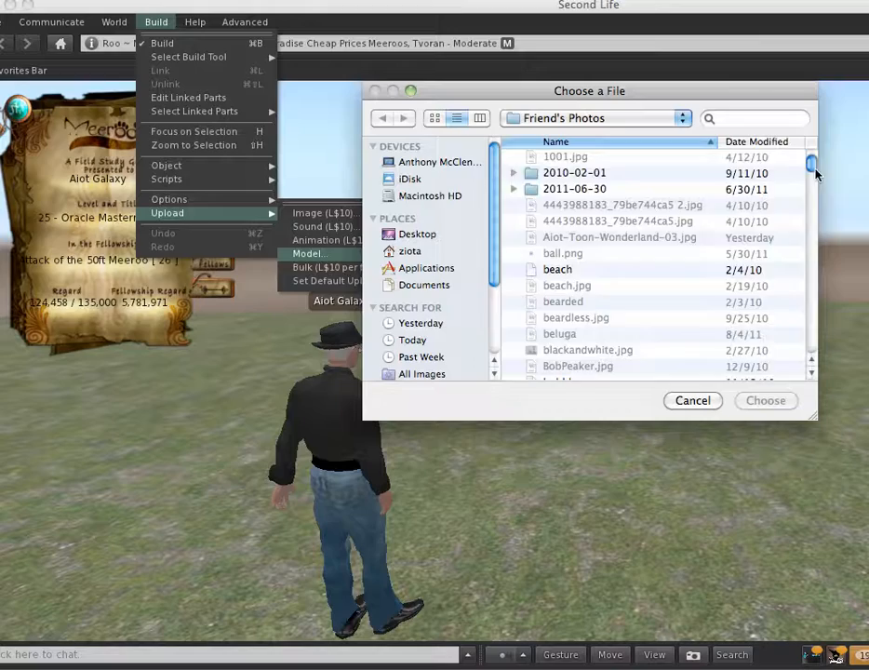
# Step: Choose stairs.dae in the file picker for the mesh model upload
pyautogui.moveTo(811, 171); pyautogui.dragTo(812, 283)
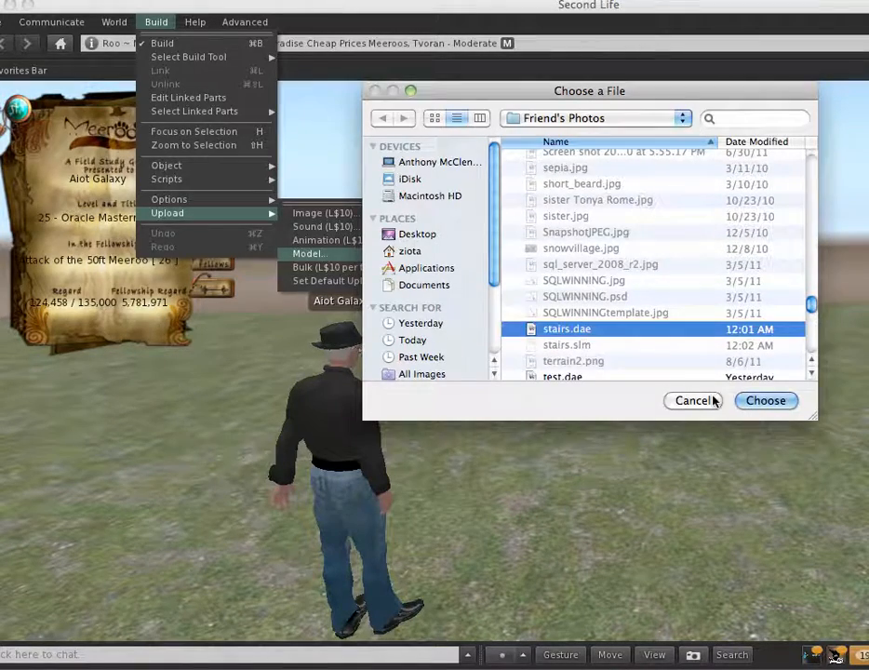
pyautogui.click(765, 400)
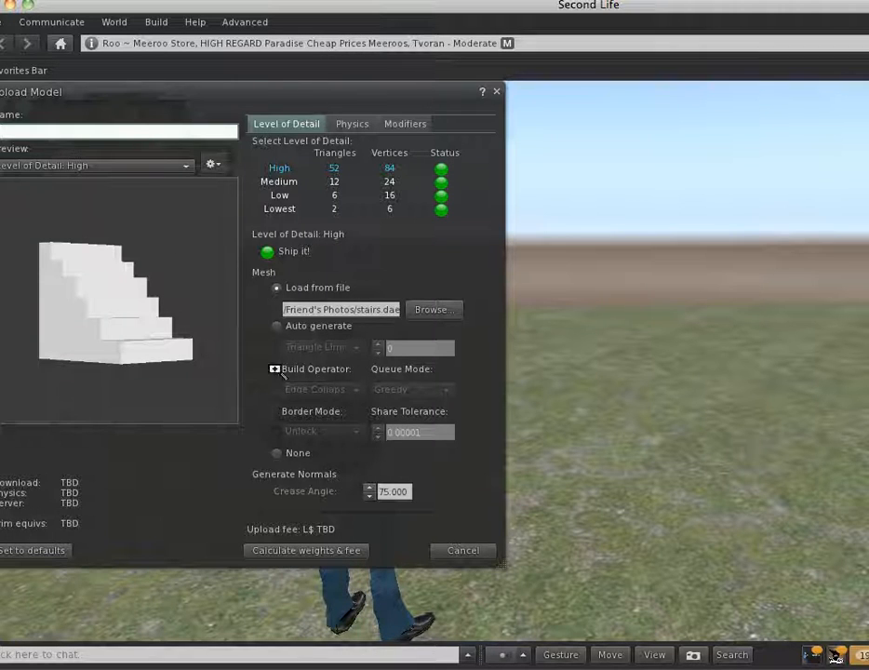
# Step: Calculate the staircase mesh's weights and L$11 fee, then upload it
pyautogui.click(275, 368)
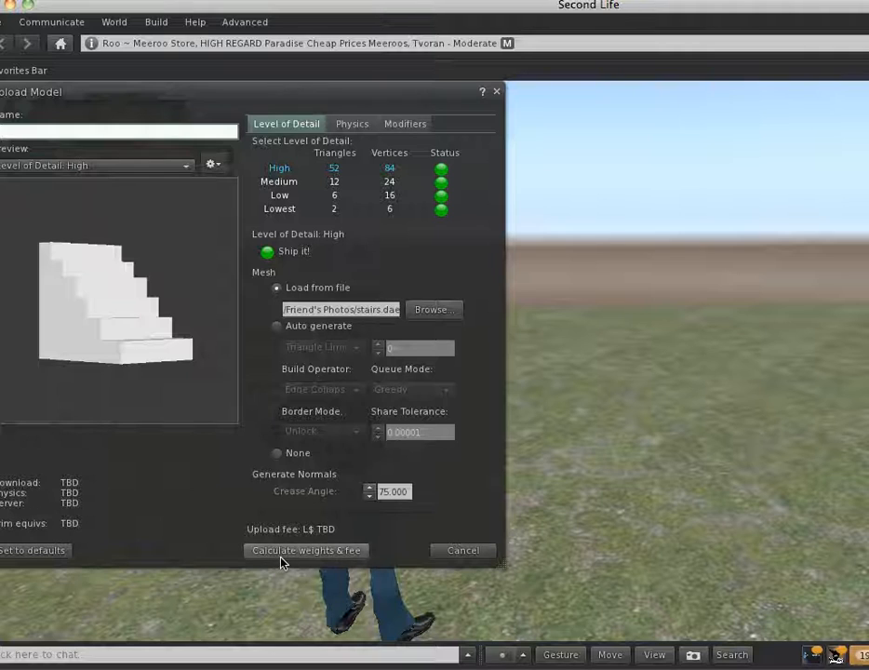
pyautogui.click(305, 551)
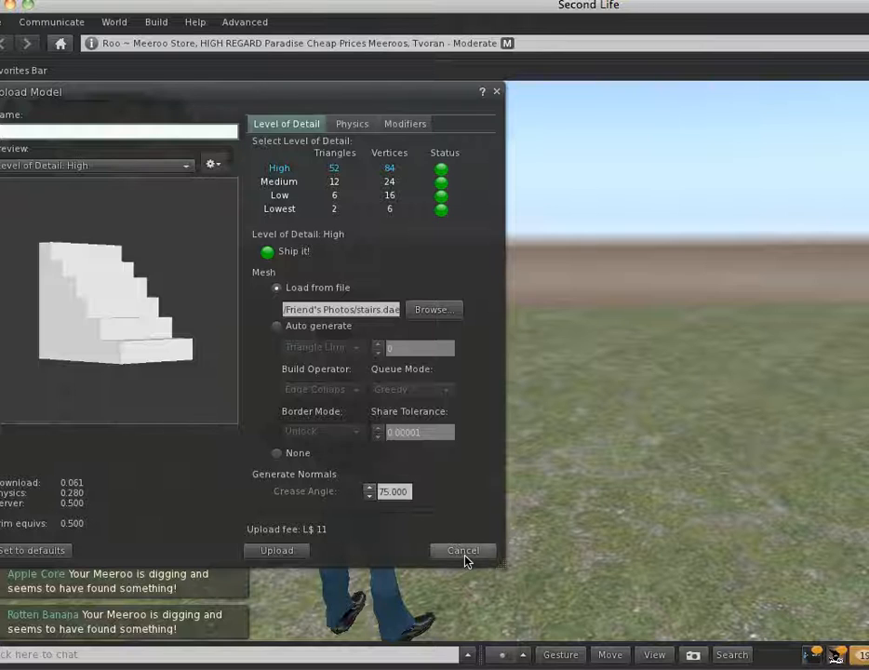
pyautogui.click(462, 551)
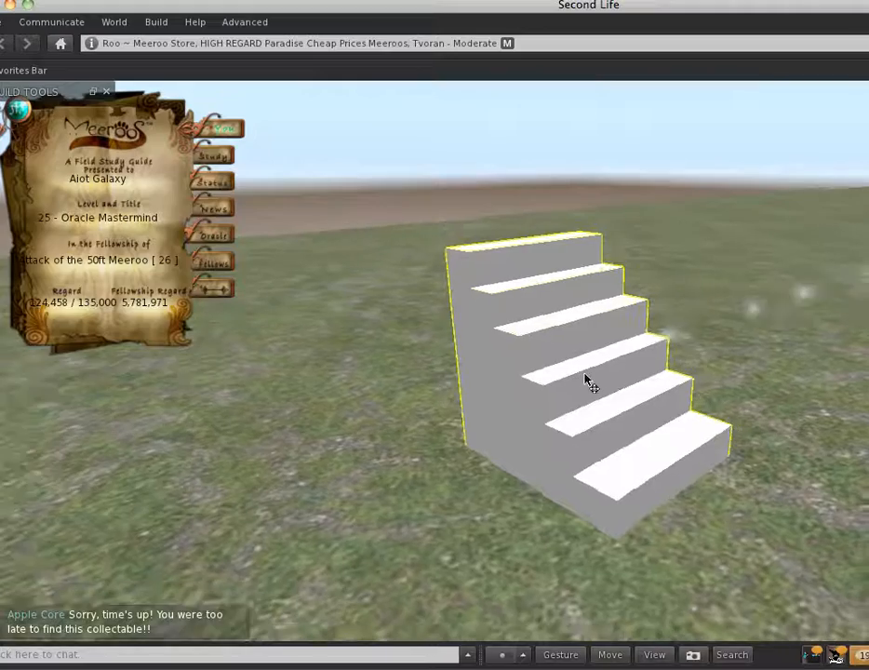
# Step: Rez the uploaded stairs mesh on the ground and select it
pyautogui.click(586, 379)
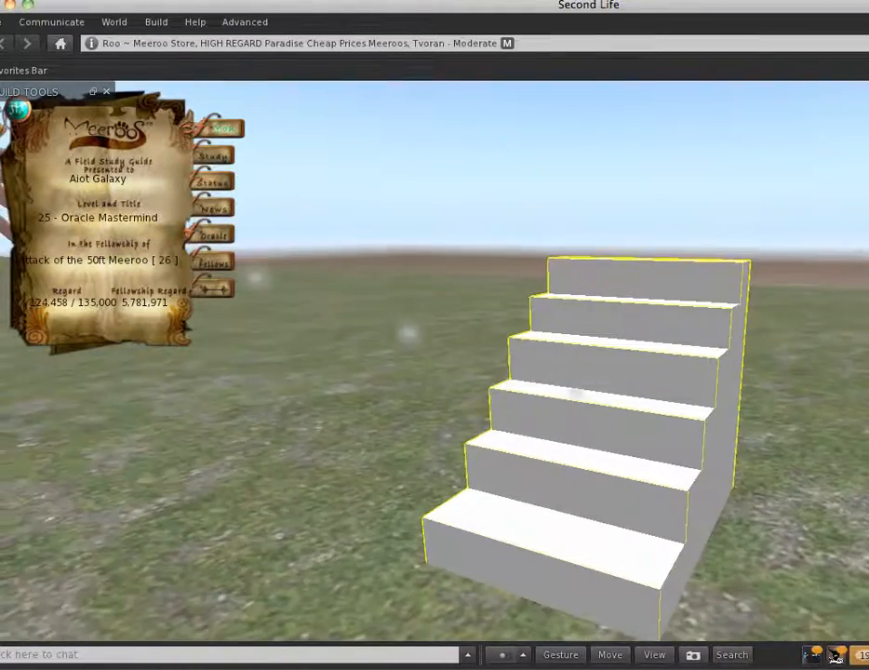
pyautogui.click(599, 381)
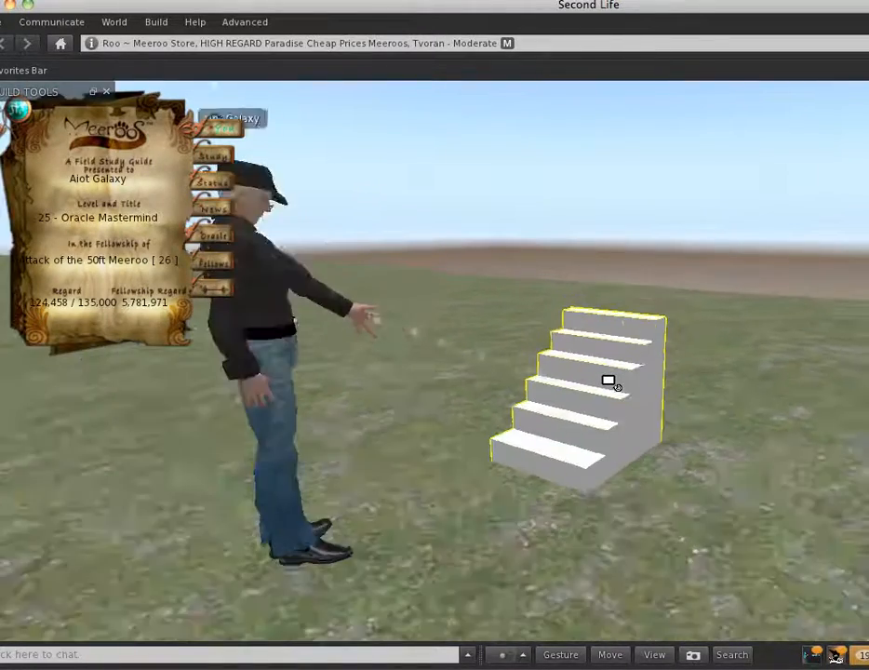
# Step: Walk the avatar over to the rezzed staircase and select it
pyautogui.click(609, 382)
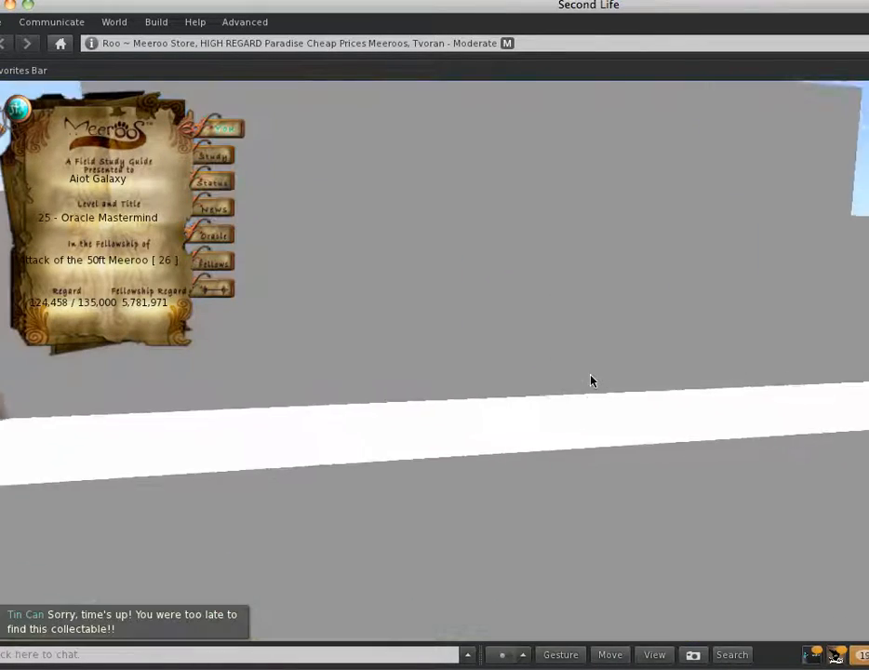
# Step: Bring up the context pie menu of actions for the staircase object
pyautogui.rightClick(592, 380)
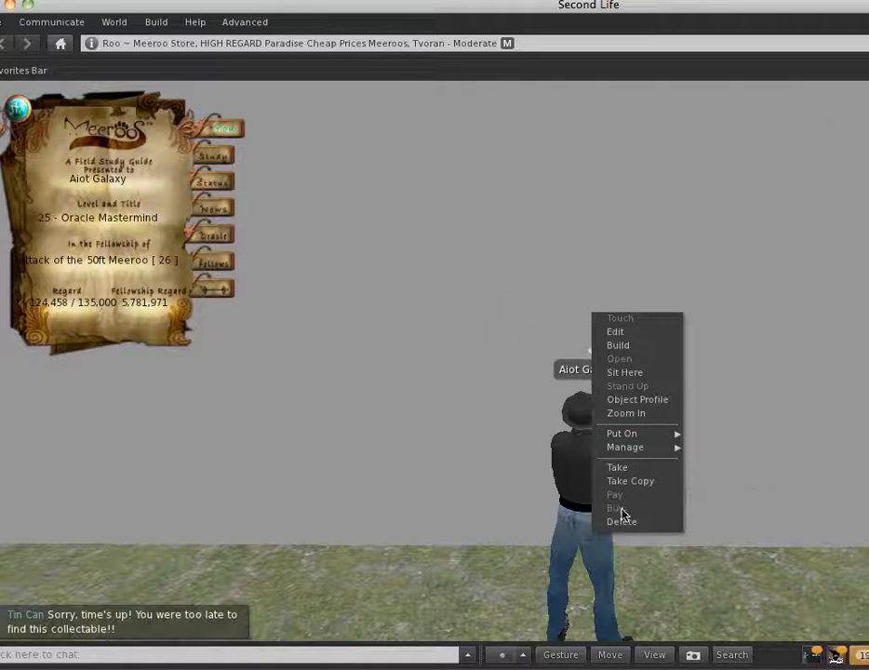